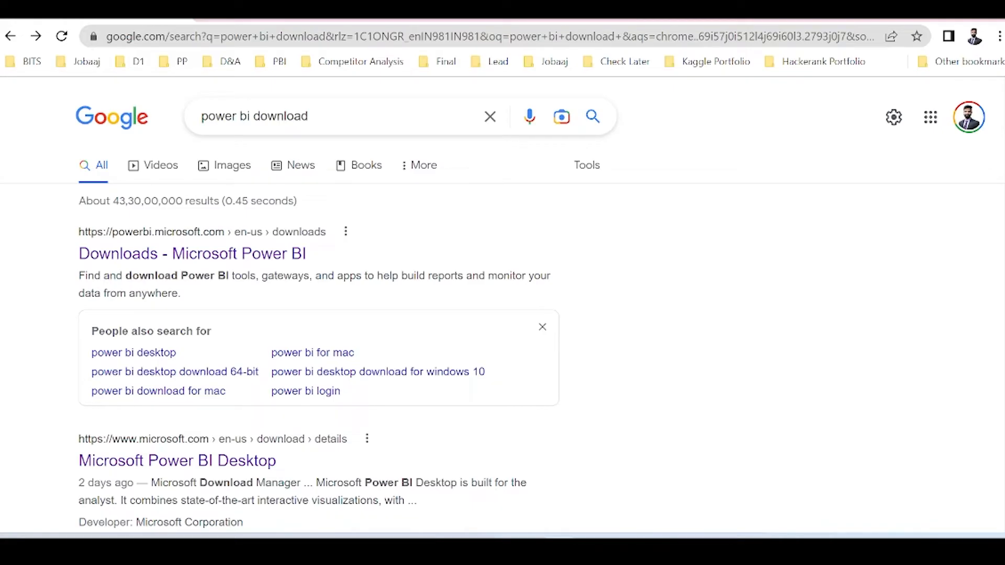
Step: Follow the 'Downloads - Microsoft Power BI' result through to the Power BI Desktop download page
{"action": "left_click", "coordinate": [320, 116]}
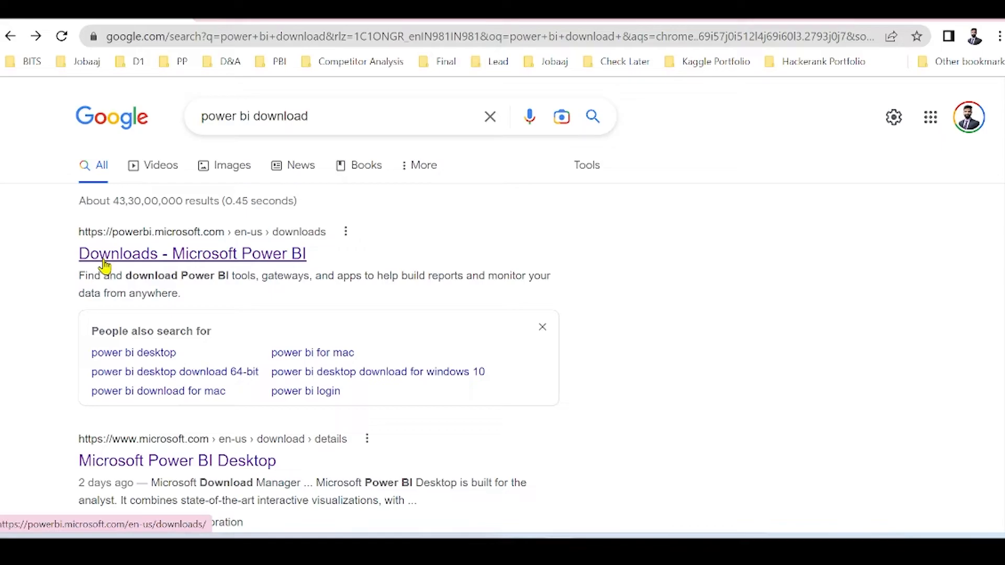
{"action": "left_click", "coordinate": [191, 253]}
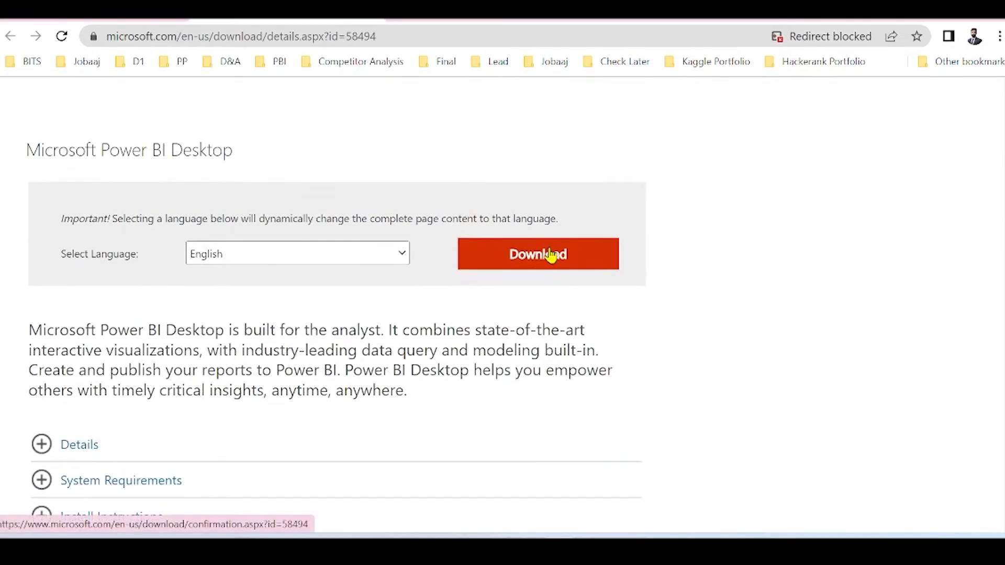
Step: Choose PBIDesktopSetup_x64.exe as the download and look up System Information in Windows search
{"action": "left_click", "coordinate": [536, 253]}
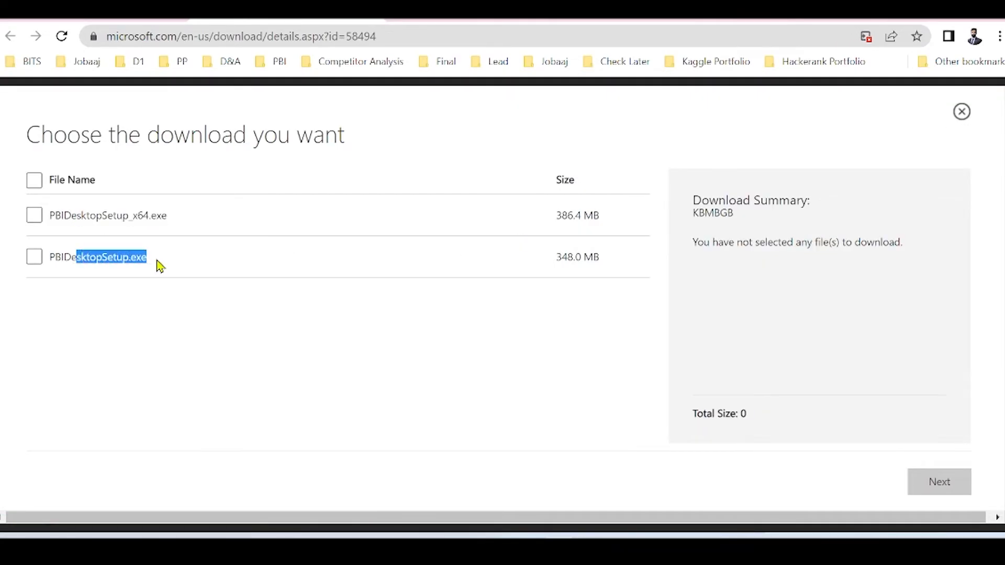
{"action": "left_click", "coordinate": [33, 216]}
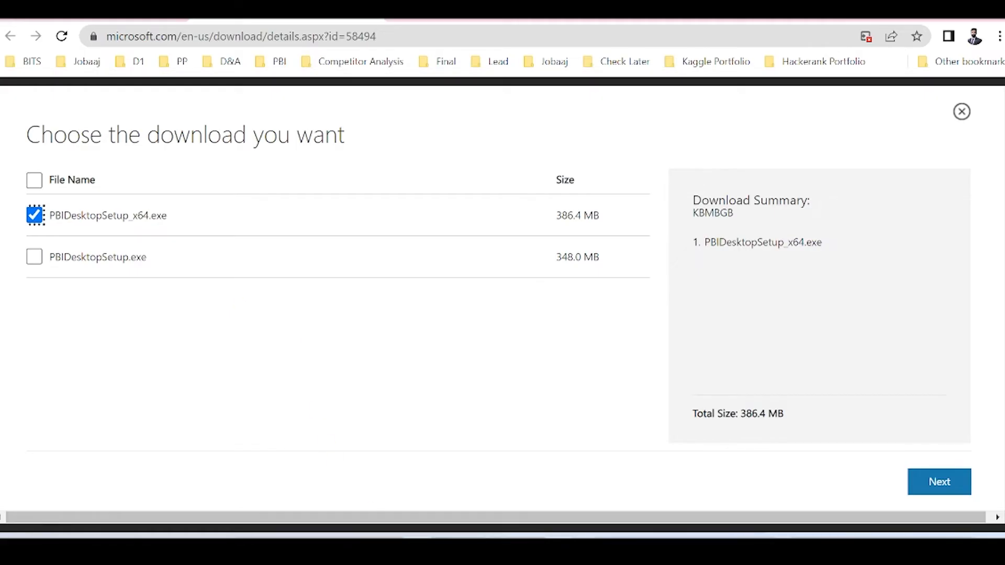
{"action": "type", "text": "system Information"}
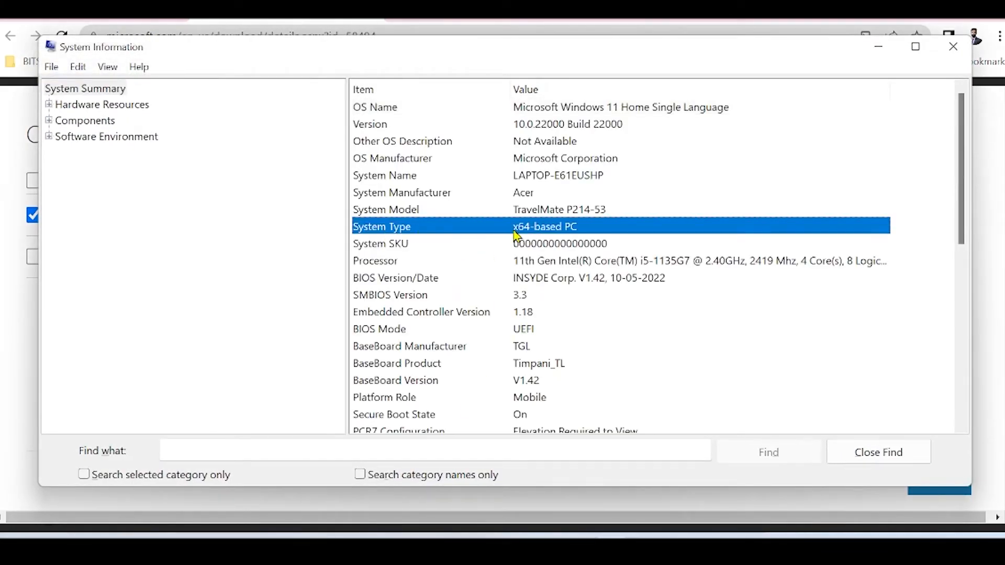
{"action": "mouse_move", "coordinate": [525, 230]}
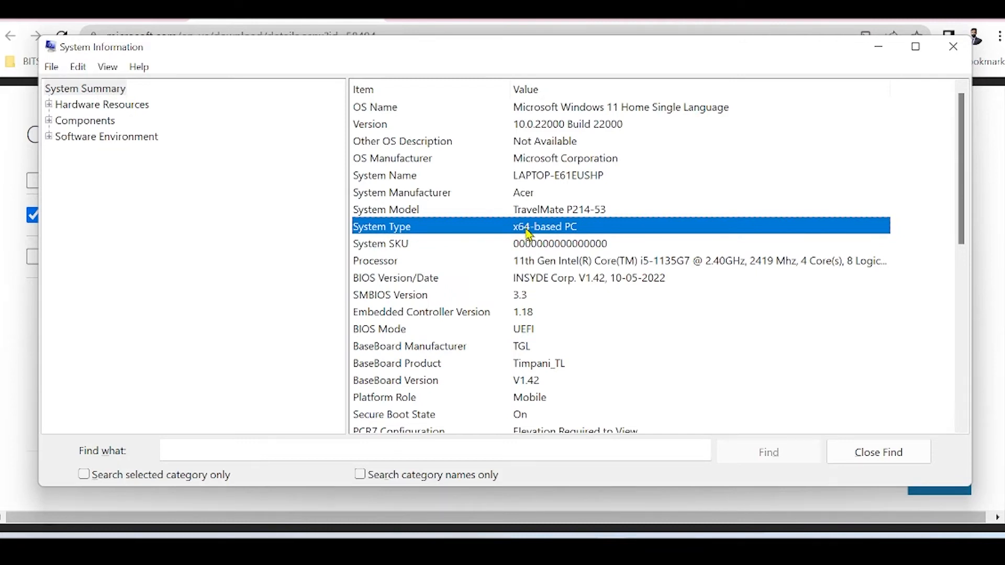
{"action": "mouse_move", "coordinate": [857, 281]}
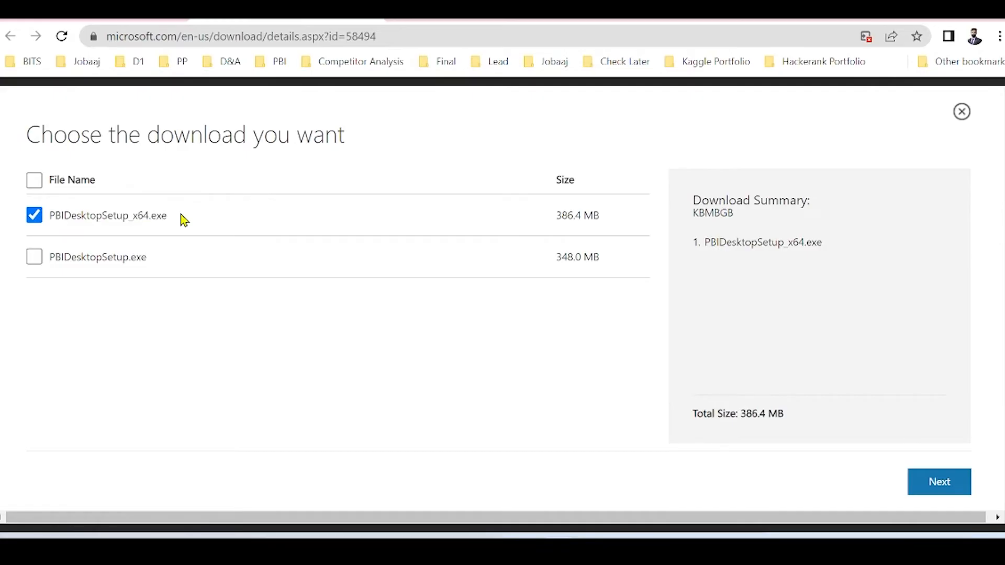
{"action": "mouse_move", "coordinate": [507, 178]}
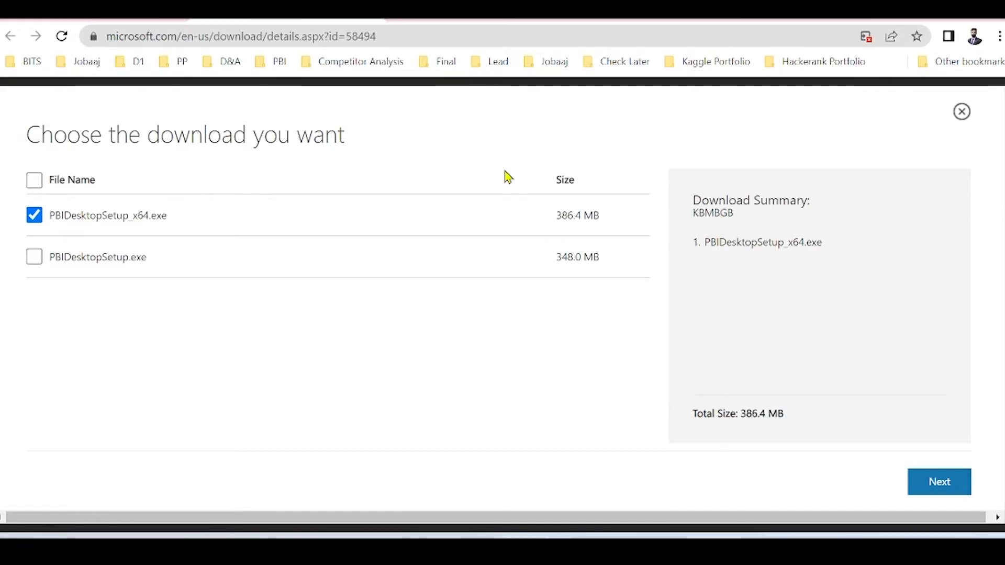
Step: Download PBIDesktopSetup_x64.exe so the 386 MB installer lands in Downloads
{"action": "left_click", "coordinate": [938, 484]}
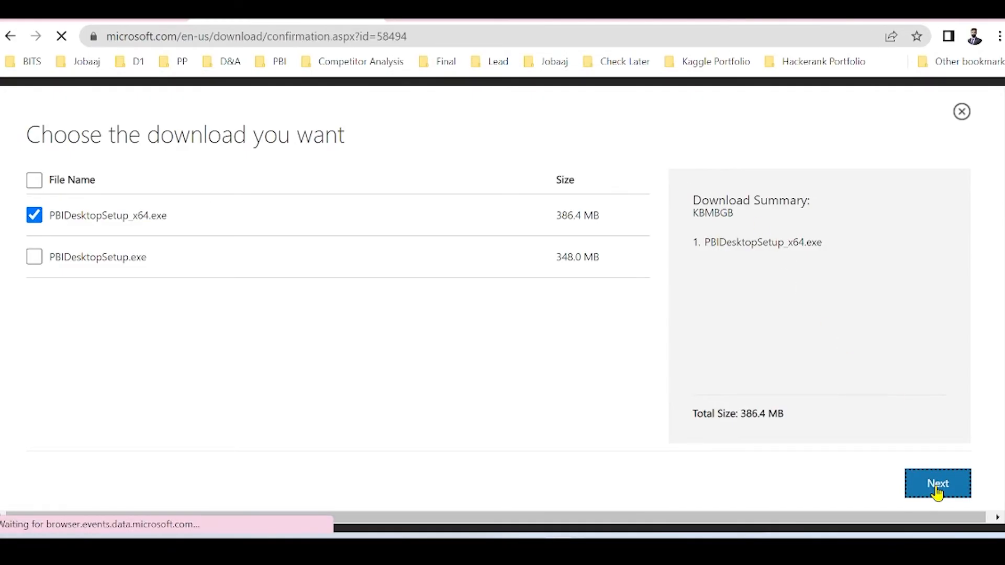
{"action": "left_click", "coordinate": [937, 484]}
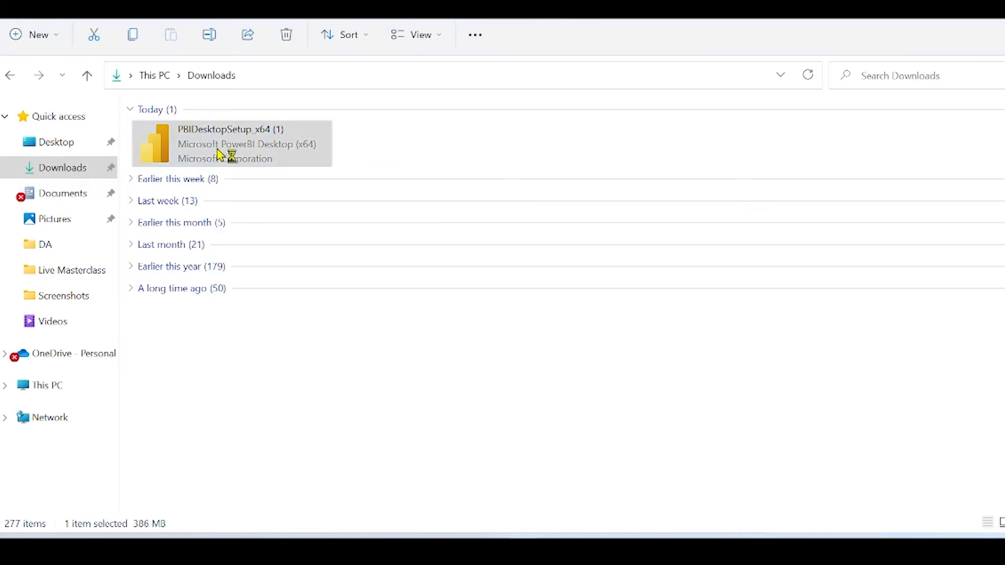
Step: Run PBIDesktopSetup_x64 from Downloads and choose English as the setup language
{"action": "left_click", "coordinate": [230, 143]}
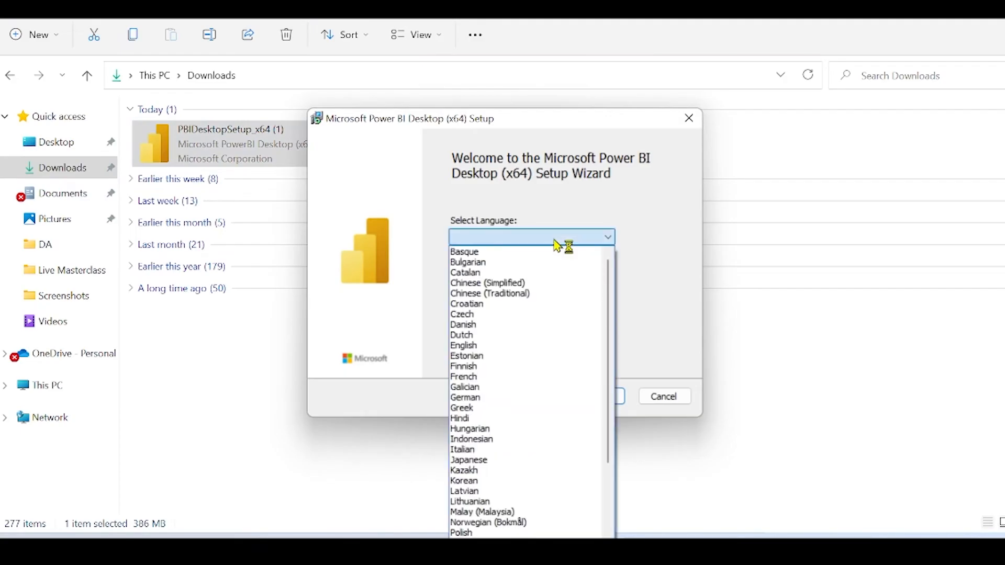
{"action": "left_click", "coordinate": [463, 345]}
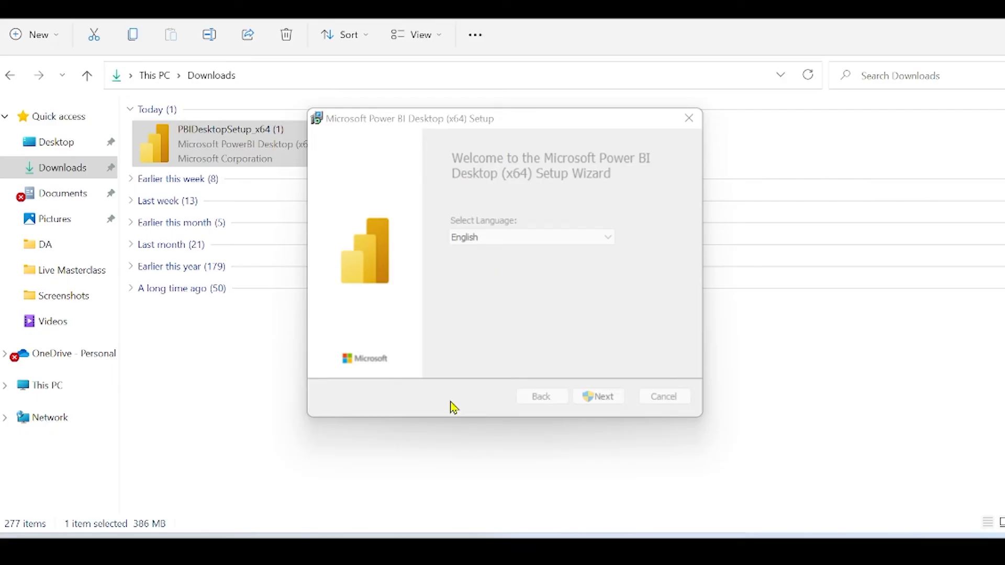
Step: Accept the license terms and install Power BI Desktop with a desktop shortcut
{"action": "left_click", "coordinate": [602, 396]}
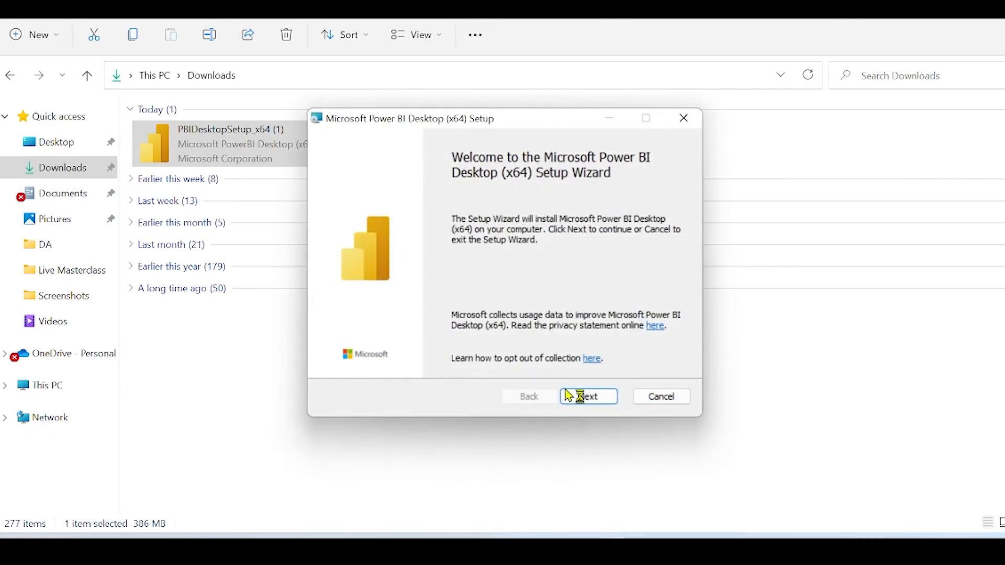
{"action": "left_click", "coordinate": [586, 395]}
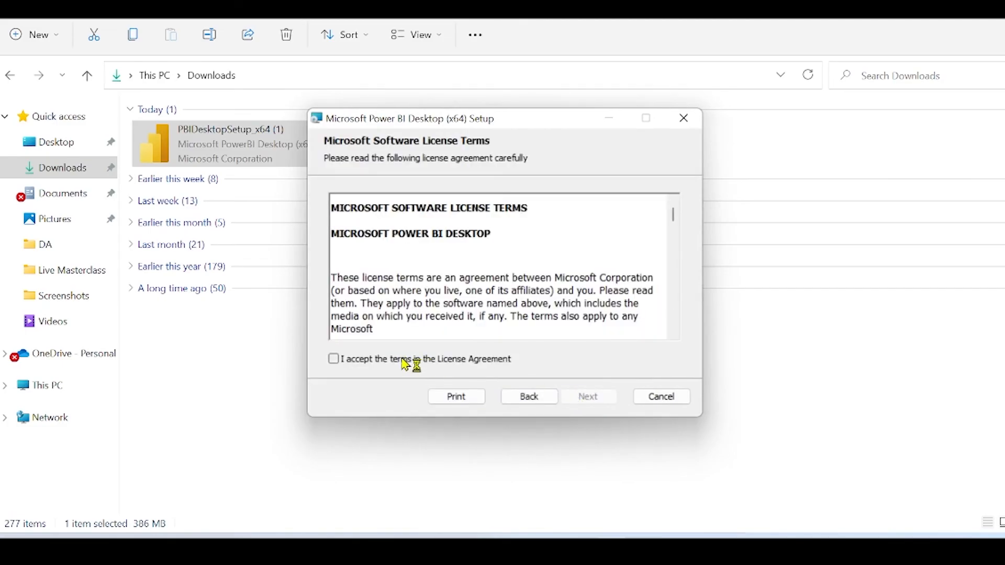
{"action": "left_click", "coordinate": [333, 359]}
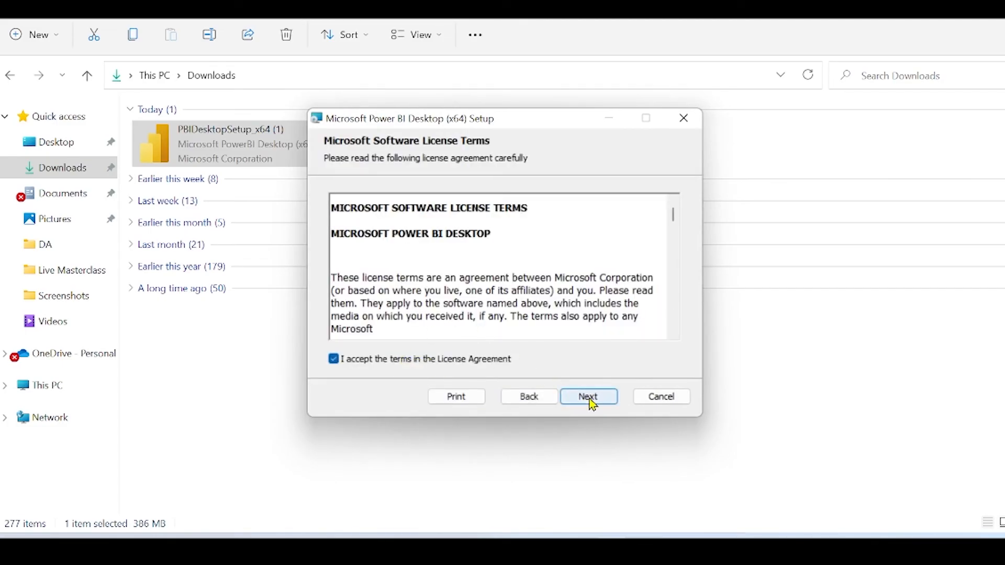
{"action": "left_click", "coordinate": [587, 395]}
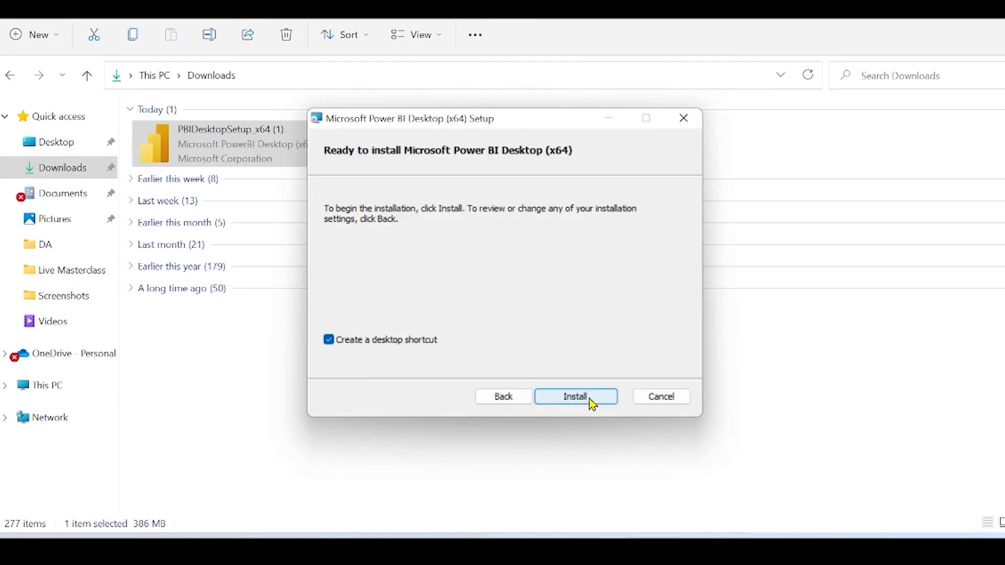
{"action": "left_click", "coordinate": [575, 395]}
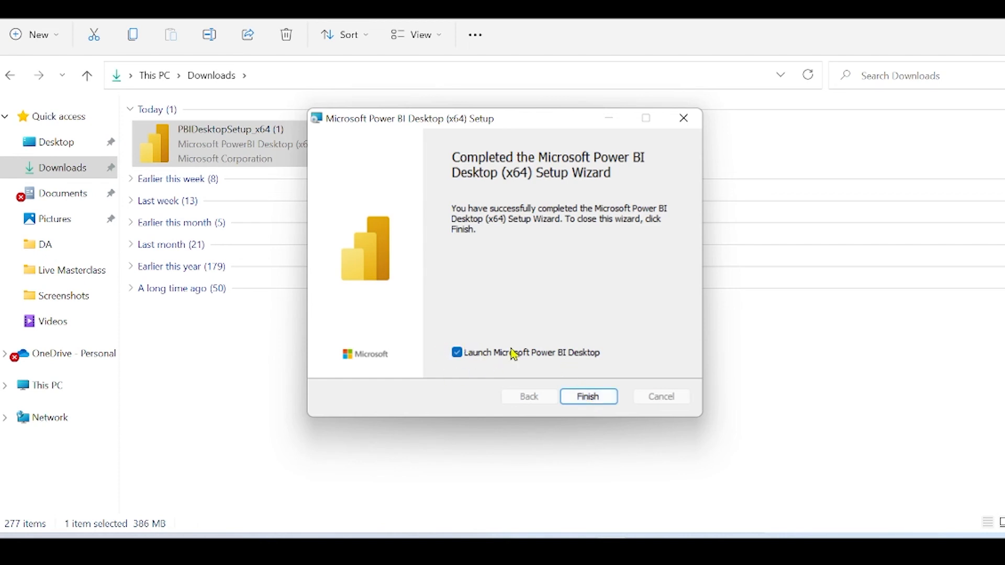
Step: Finish setup, launch Power BI Desktop and dismiss its start screen to reach a blank report
{"action": "left_click", "coordinate": [587, 395]}
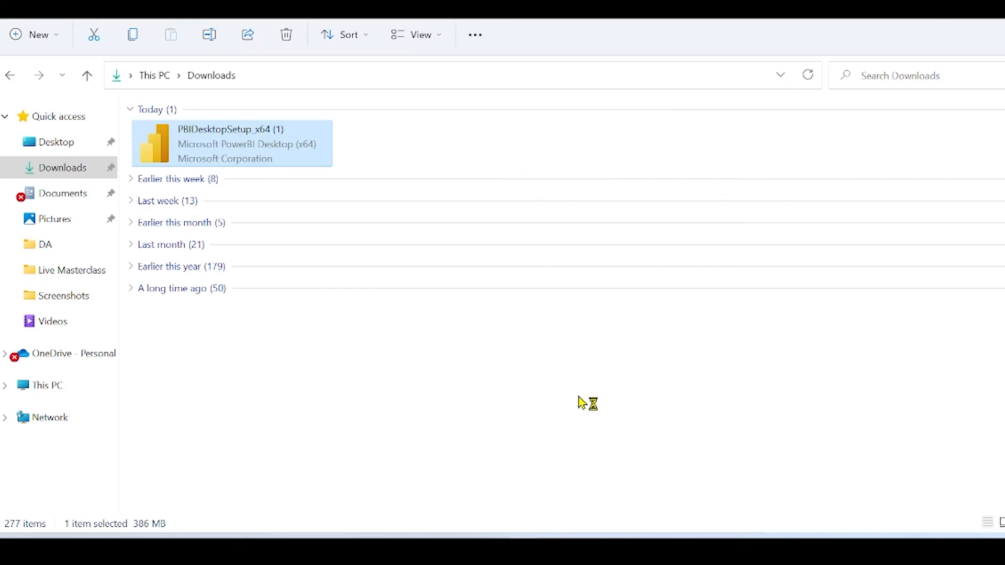
{"action": "double_click", "coordinate": [230, 142]}
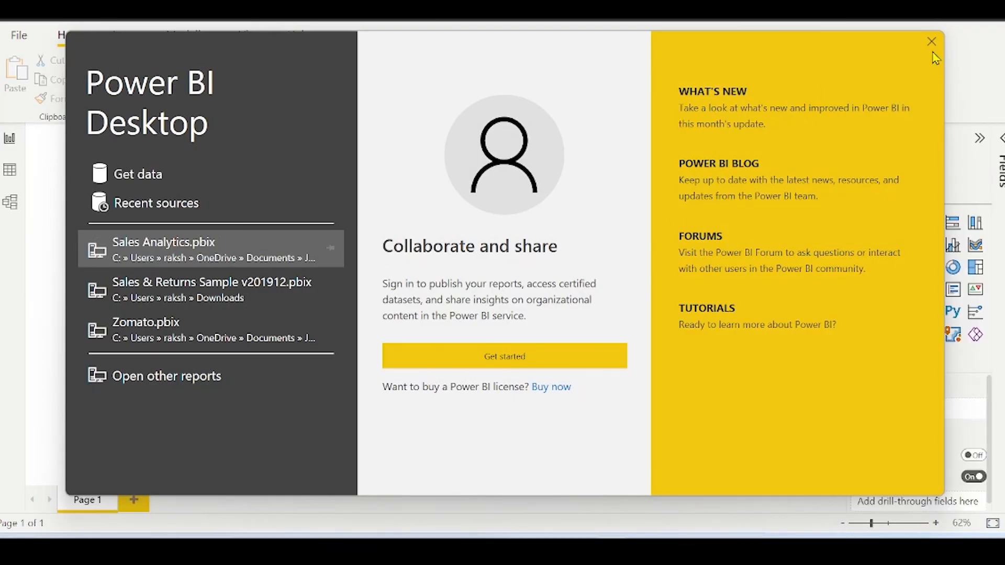
{"action": "left_click", "coordinate": [931, 41]}
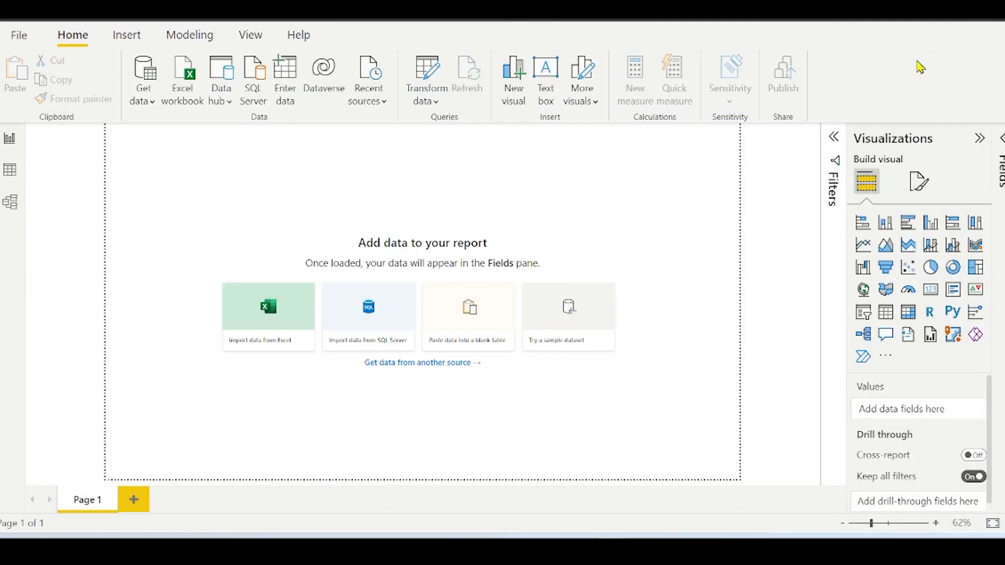